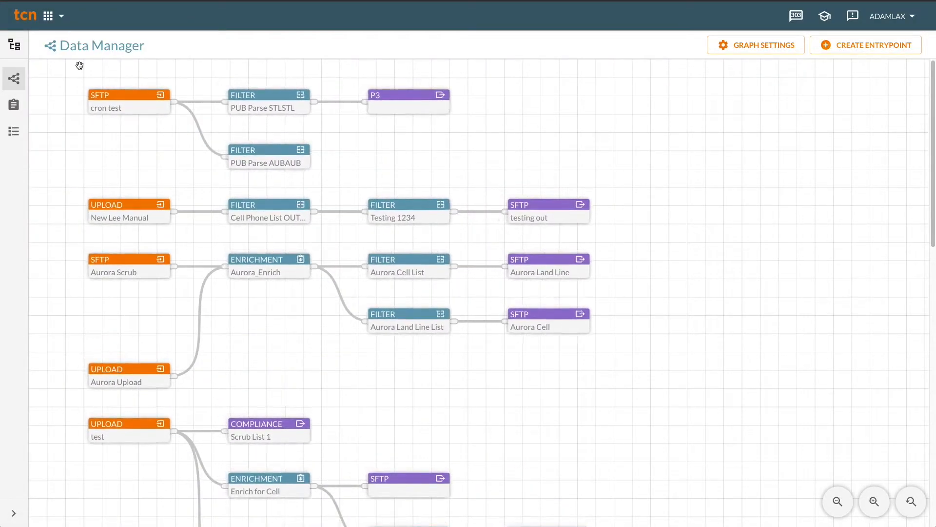
Step: Add a new Filter element branching off the cron test SFTP source
click(128, 101)
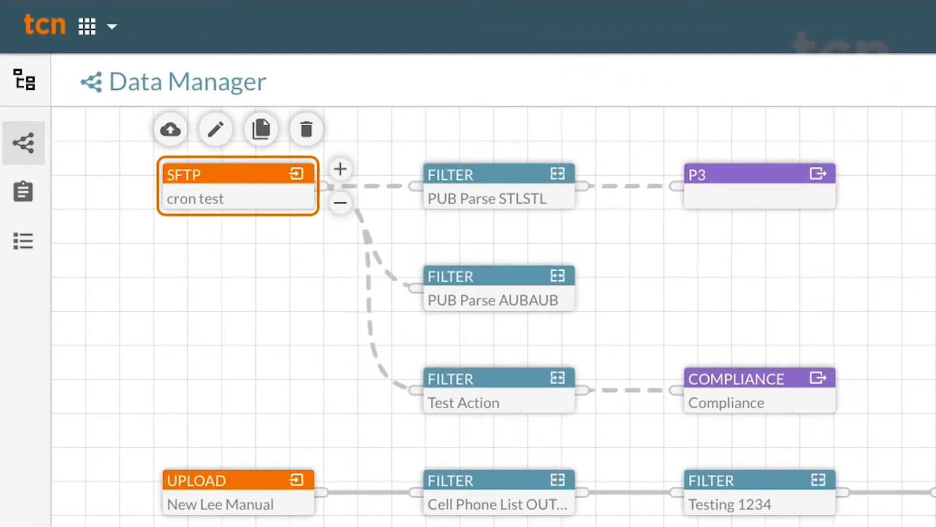
click(215, 129)
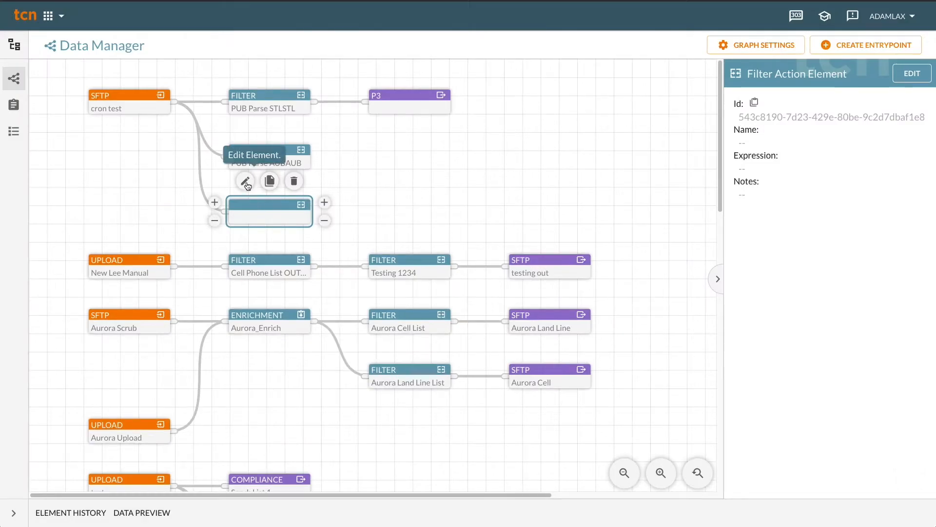
Step: Name the filter 'Test Action' and attach a new Compliance exchange after it
click(245, 181)
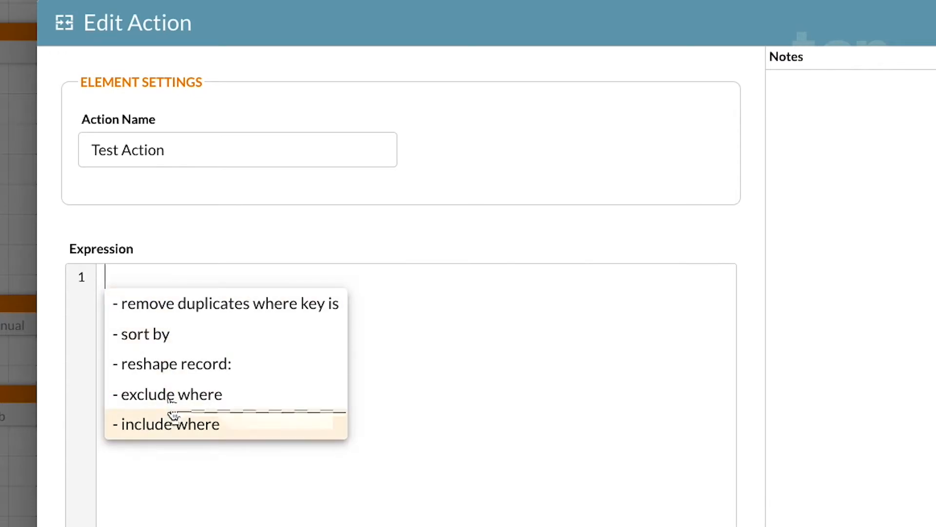
click(169, 424)
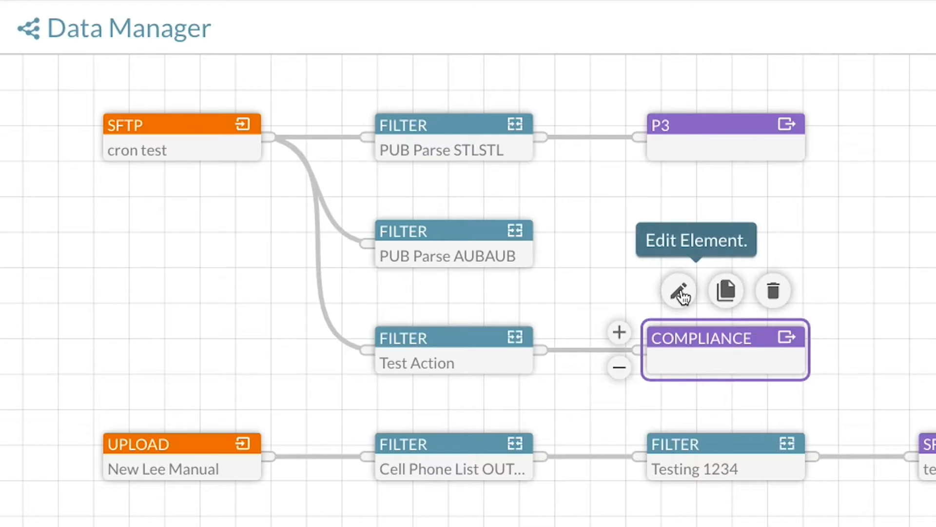
Step: Set the Compliance exchange to list default_dncl_email, checking the Phone field
click(679, 290)
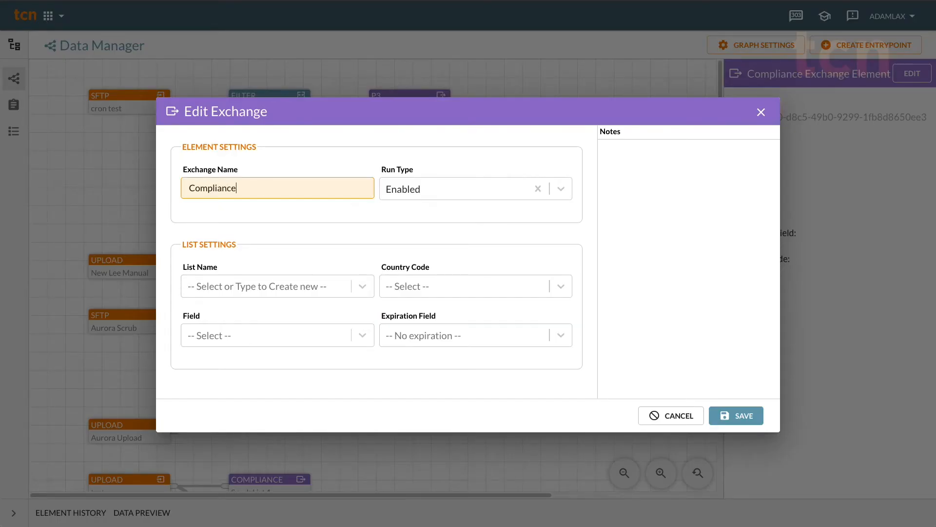
mouse_move(353, 316)
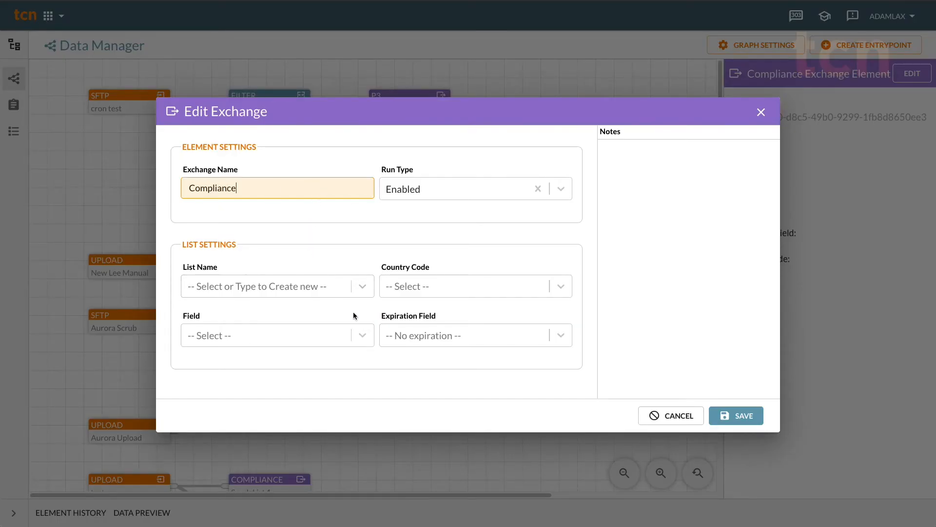
click(277, 286)
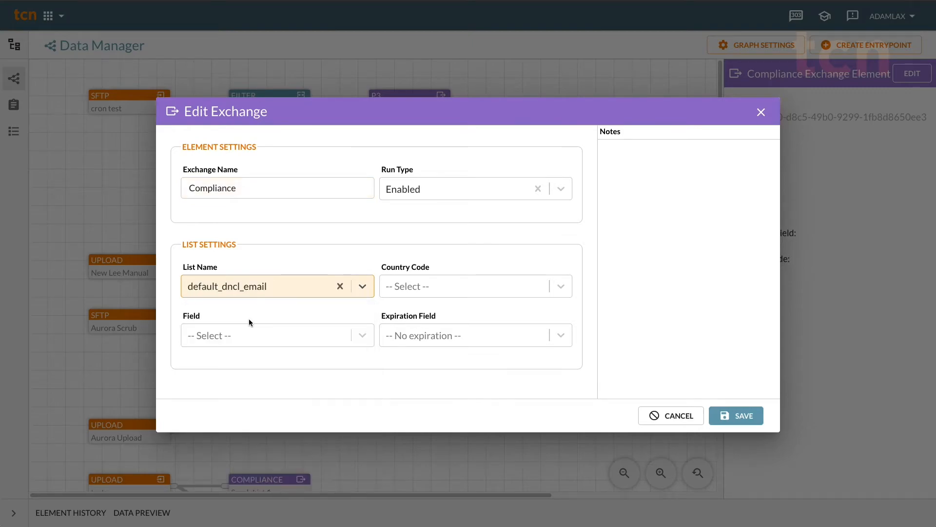
click(278, 335)
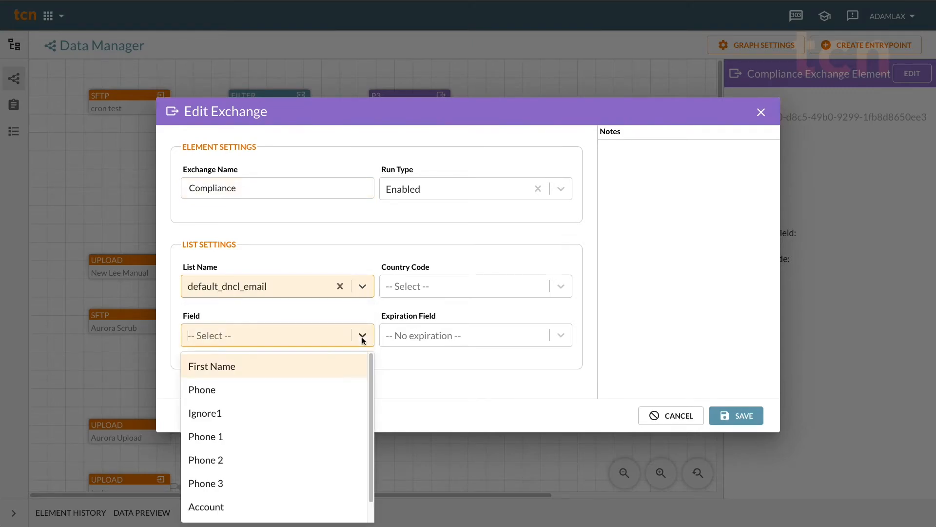
click(202, 389)
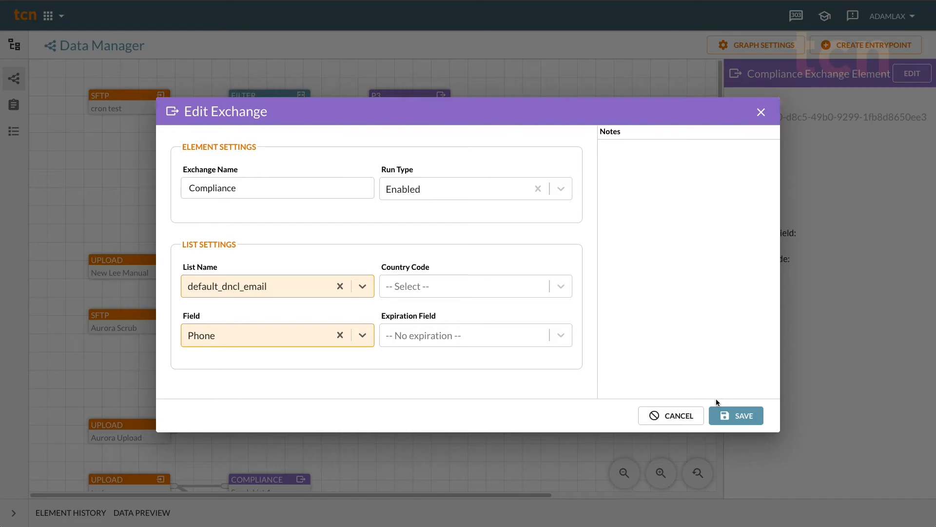